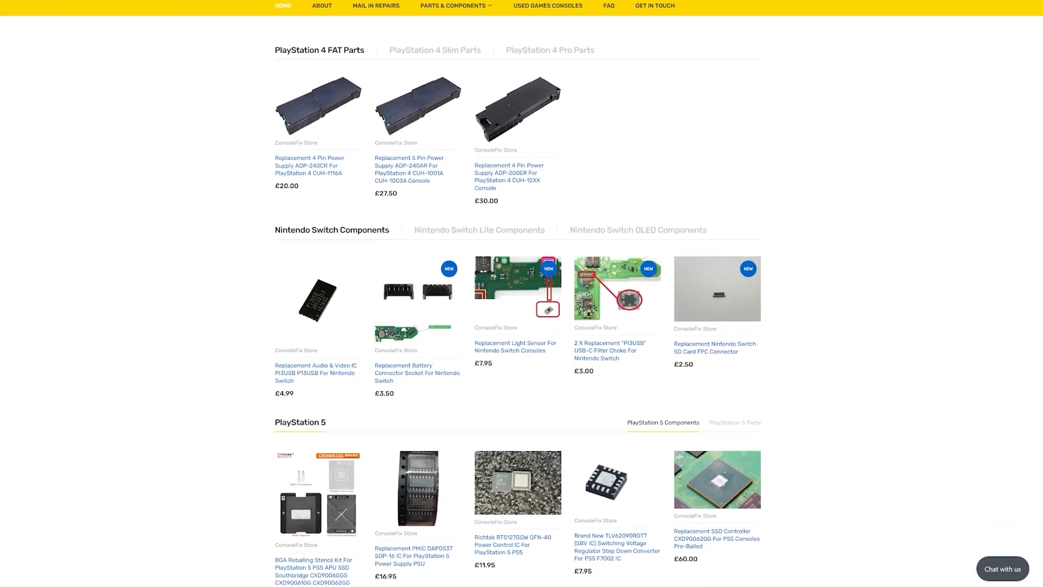
scroll("down", 3)
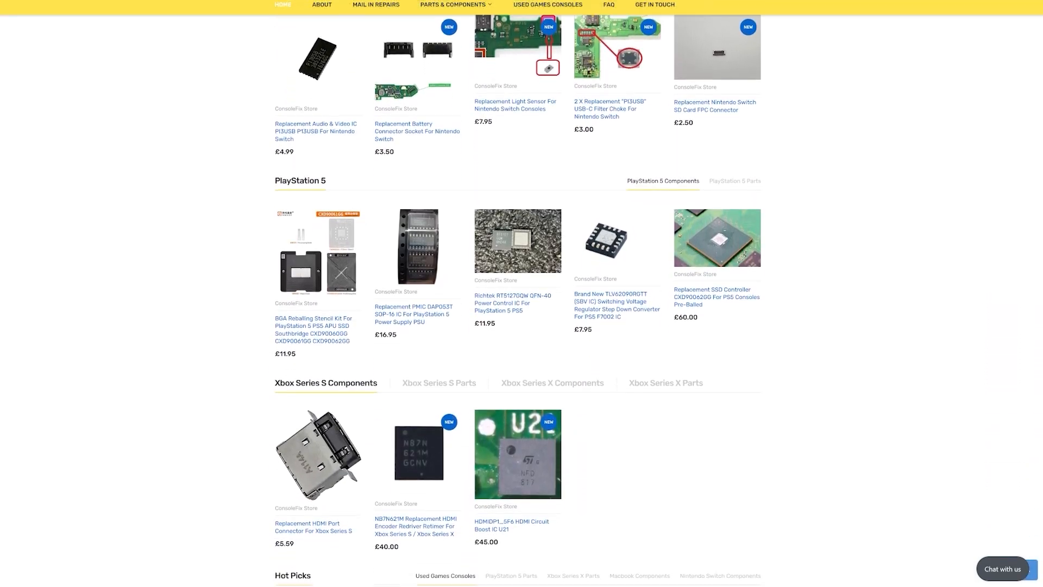
scroll("down", 3)
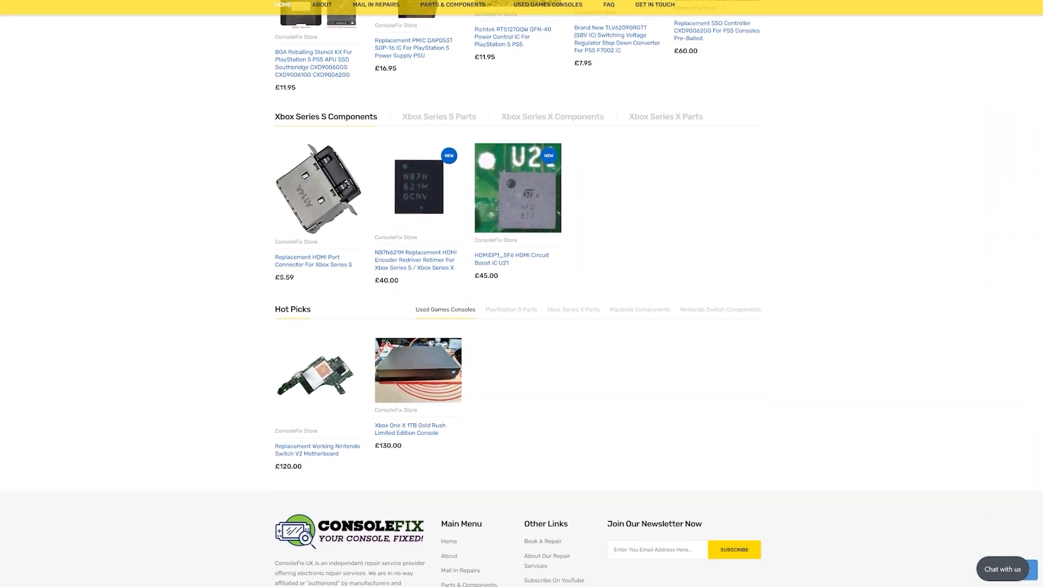